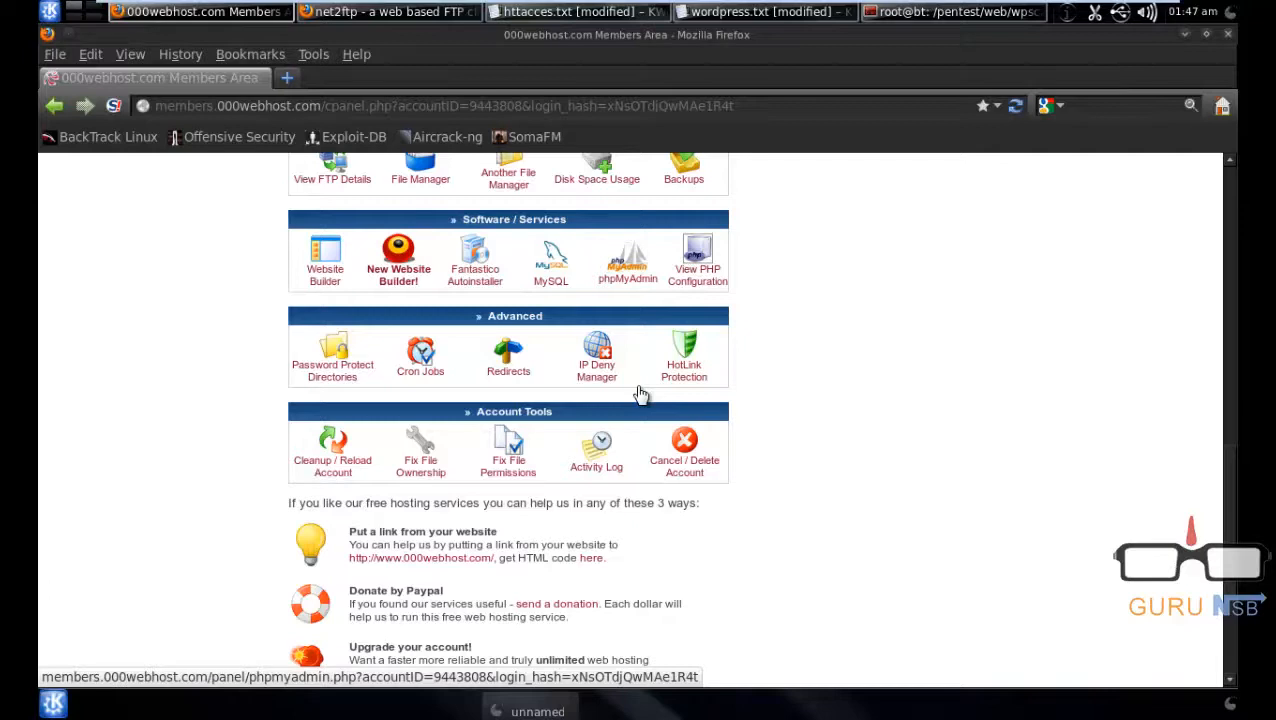
mouse_move(1228, 464)
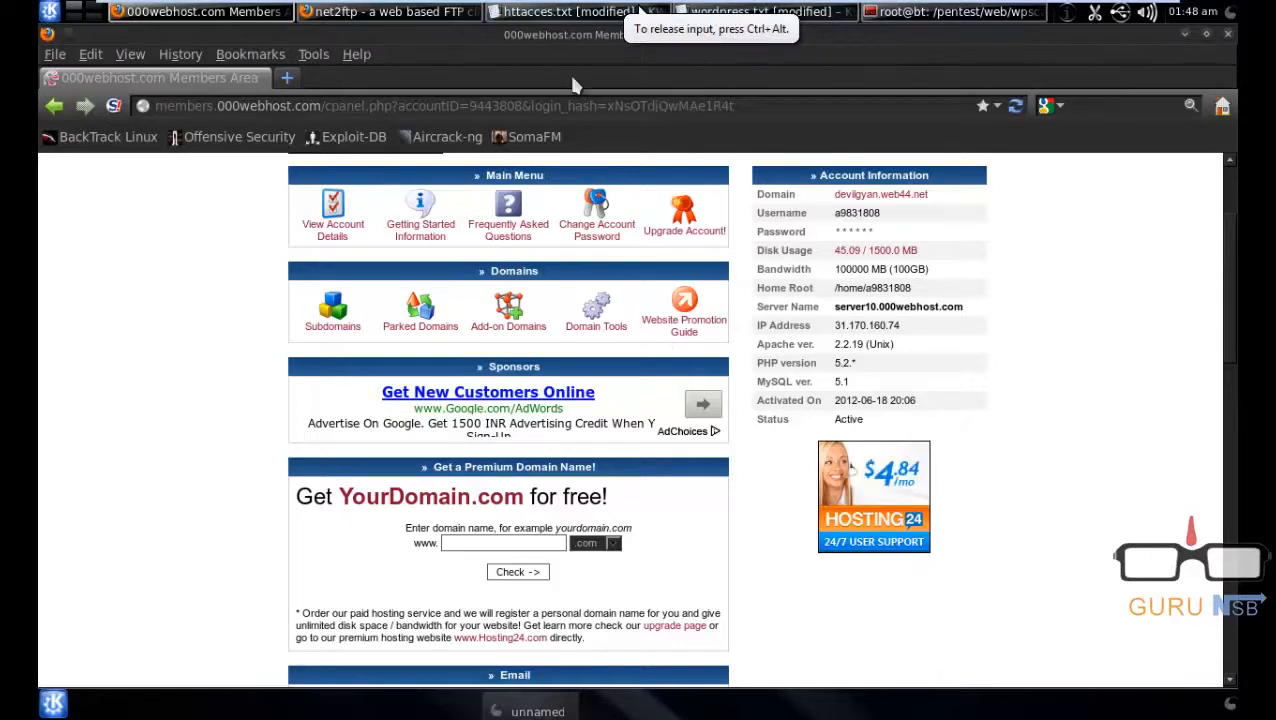
- Review the 000webhost control panel and account details, ending on a new browser tab
click(390, 12)
text(tr)
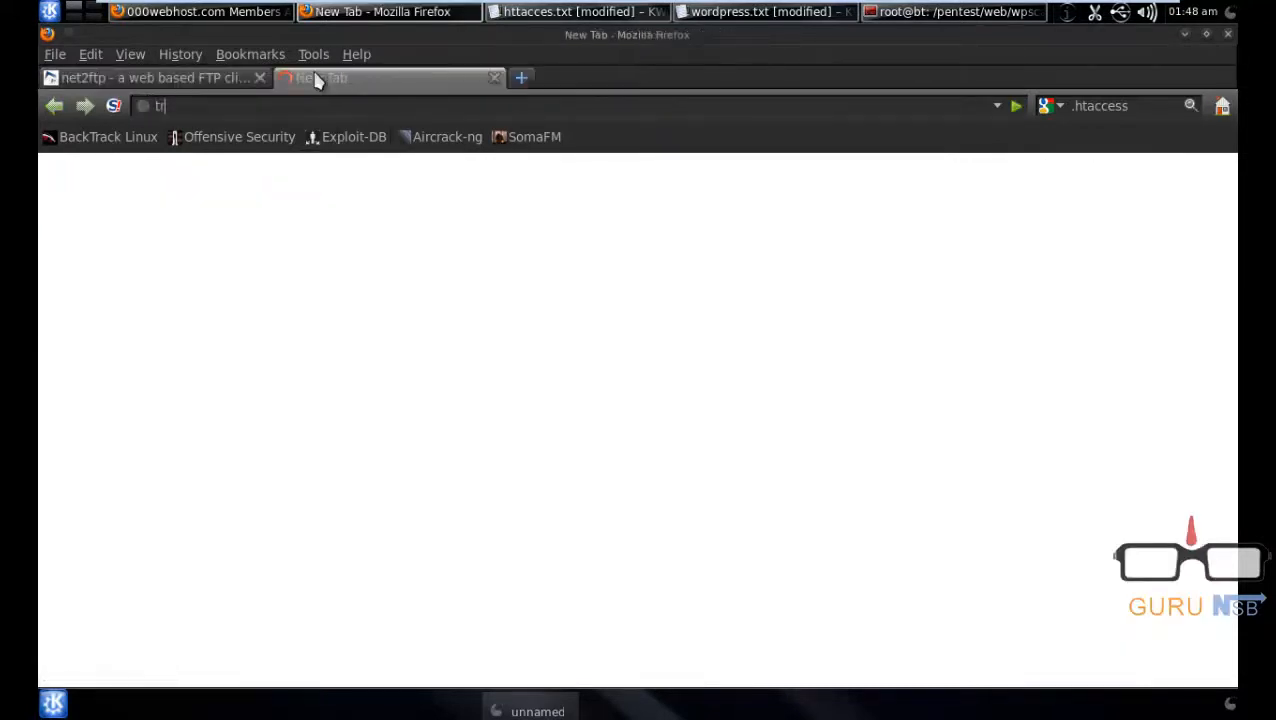
- Load test.gurunsb.com and browse the front page with the test and Hello world! posts
text(test.)
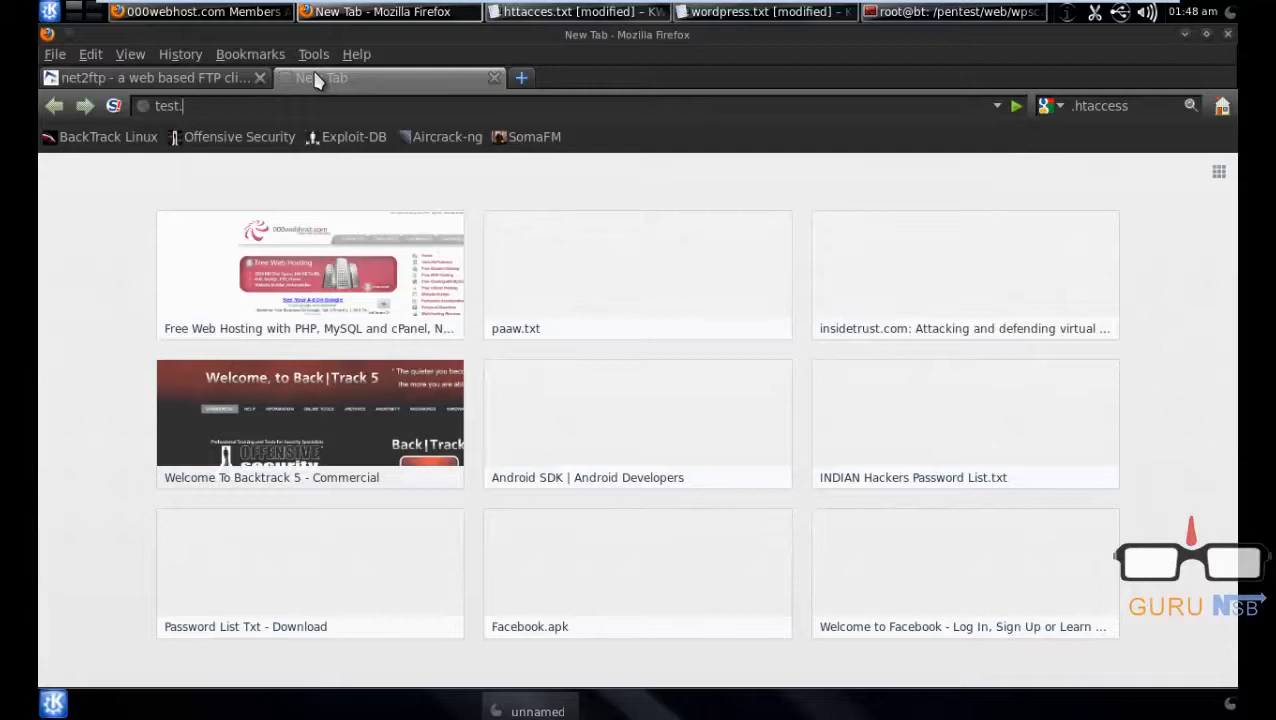
text(gurunsb.com)
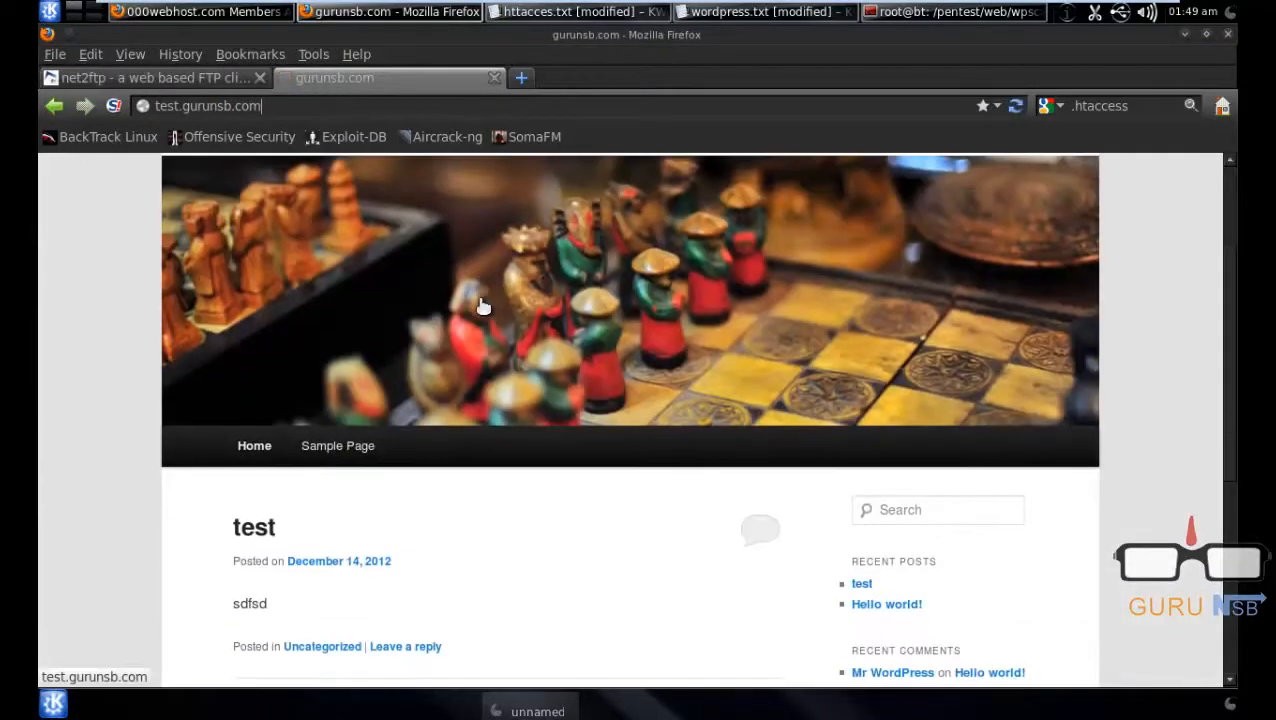
scroll(down, 3)
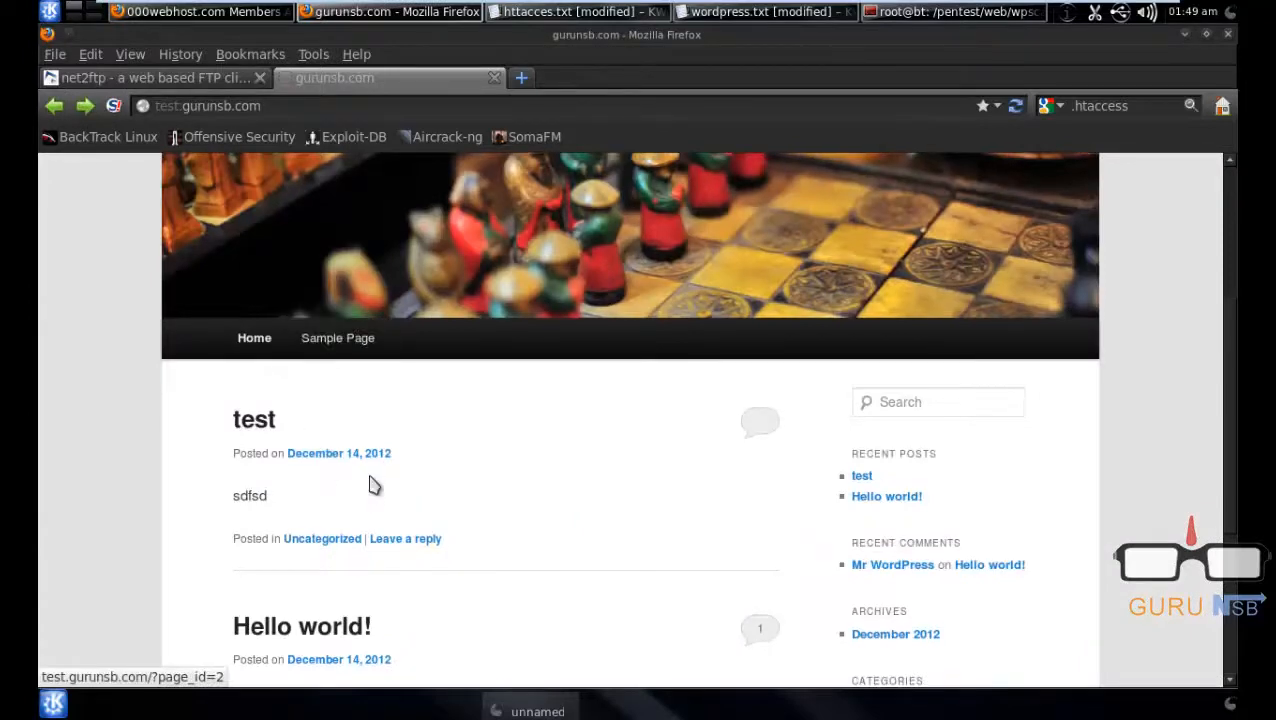
scroll(down, 3)
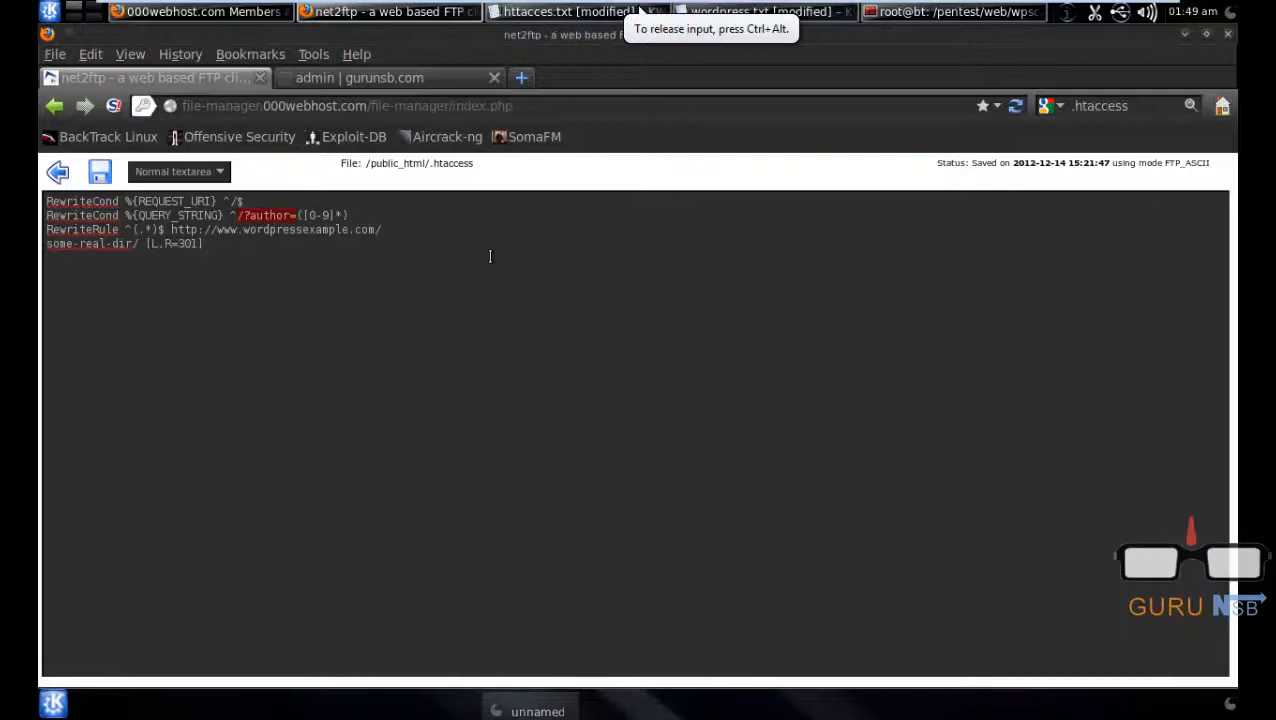
mouse_move(704, 328)
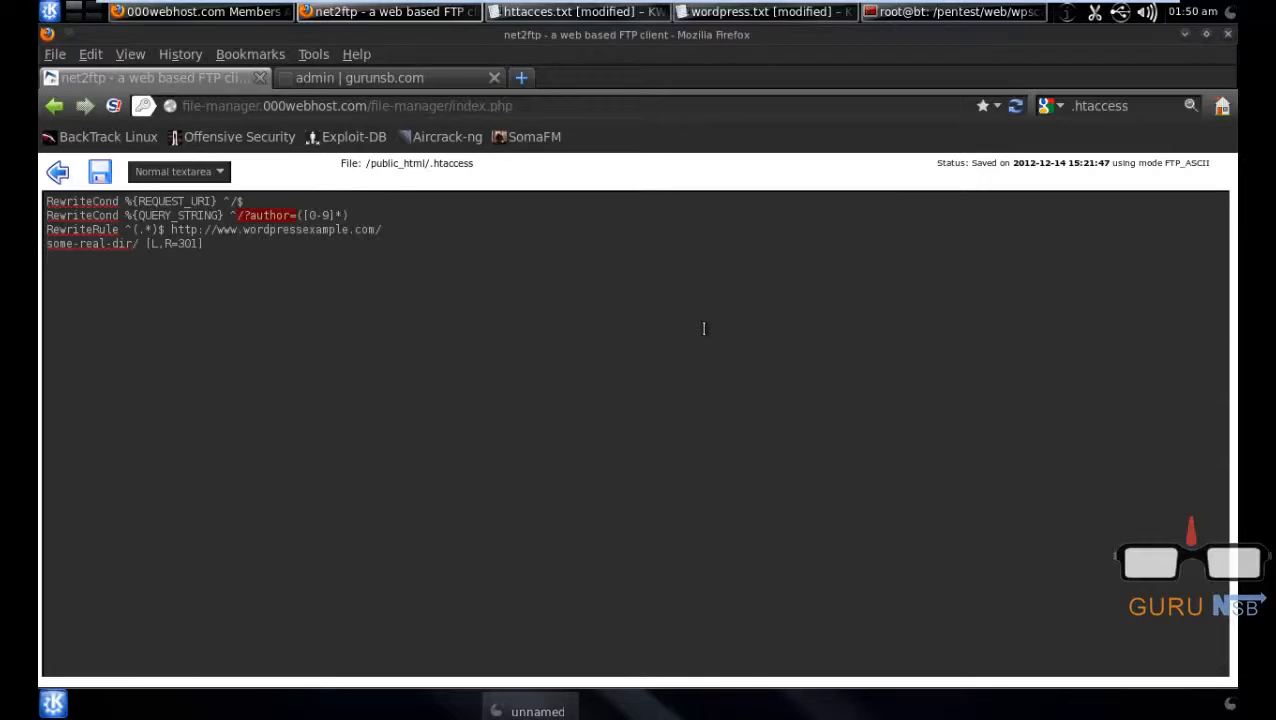
mouse_move(264, 8)
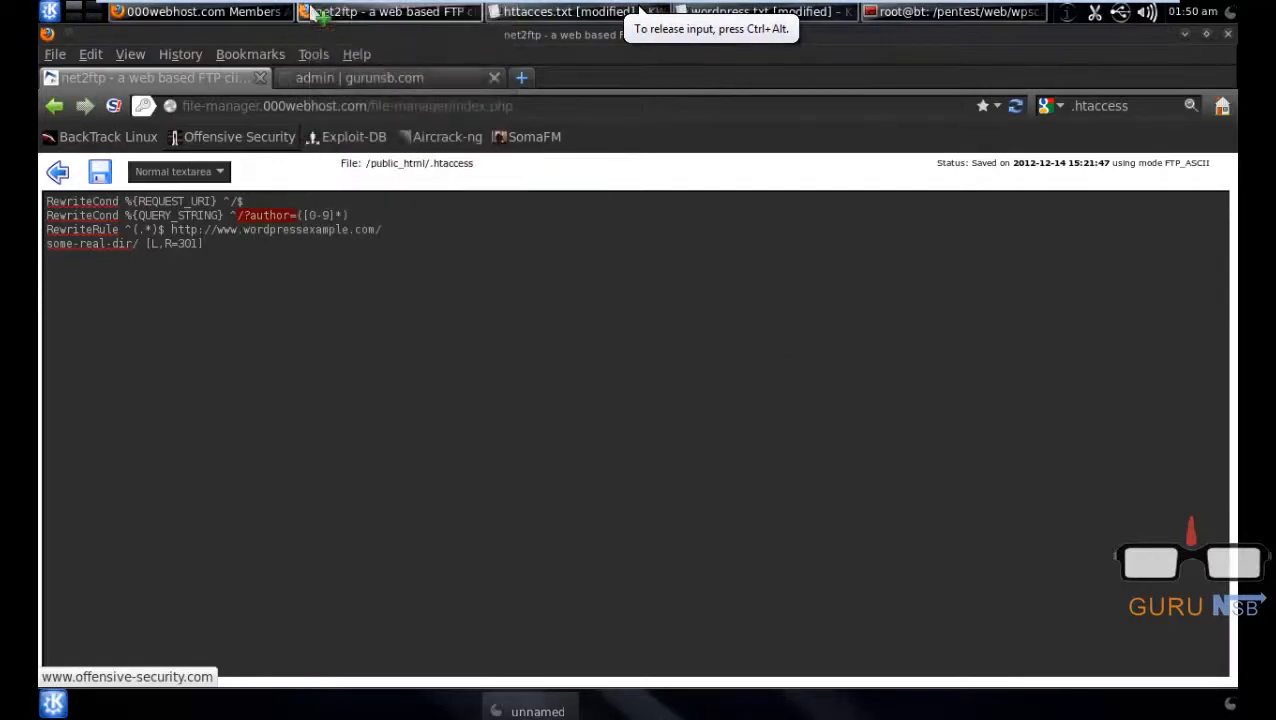
- View the saved .htaccess author= rewrite block, then bring up the WPScan terminal
click(950, 12)
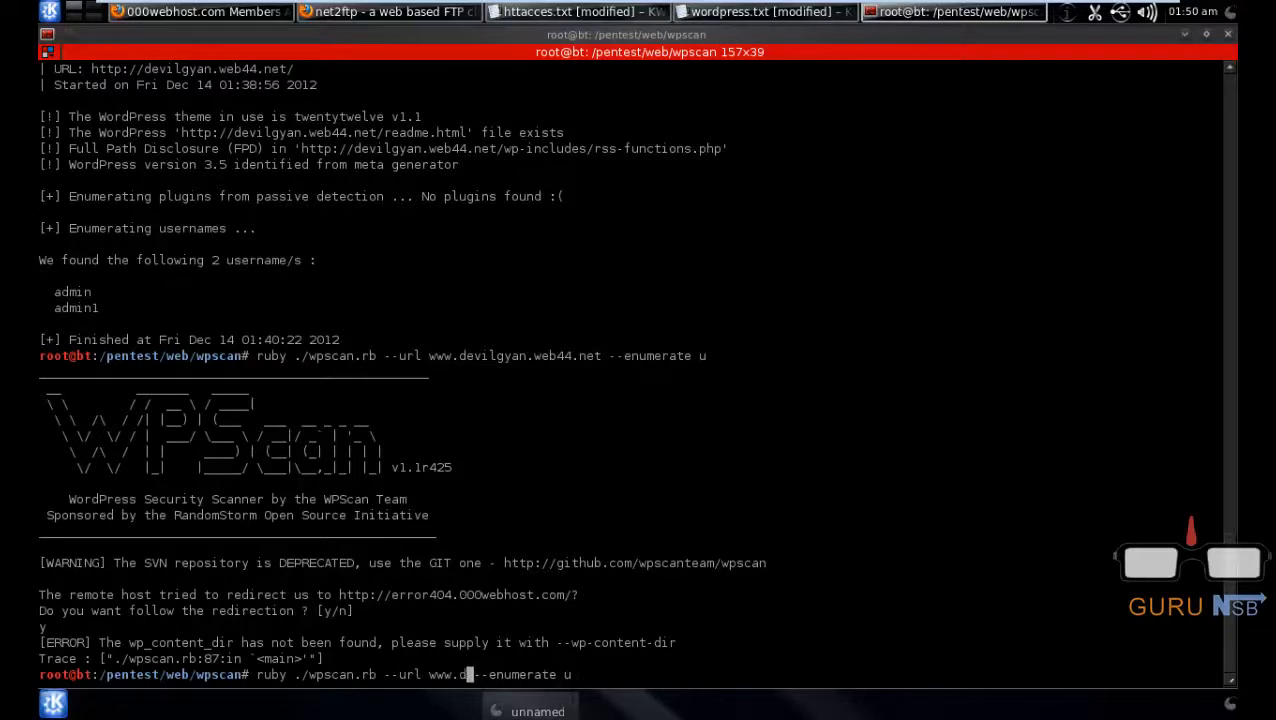
text(urunsb.com)
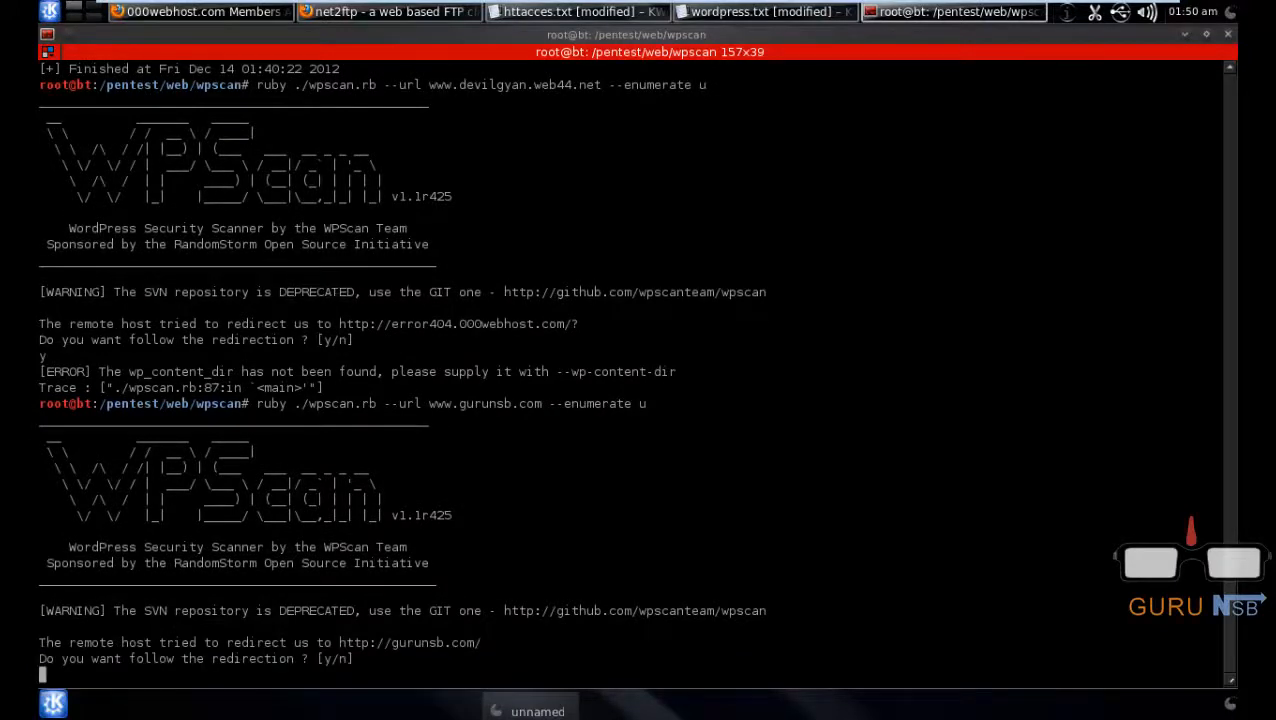
text(y)
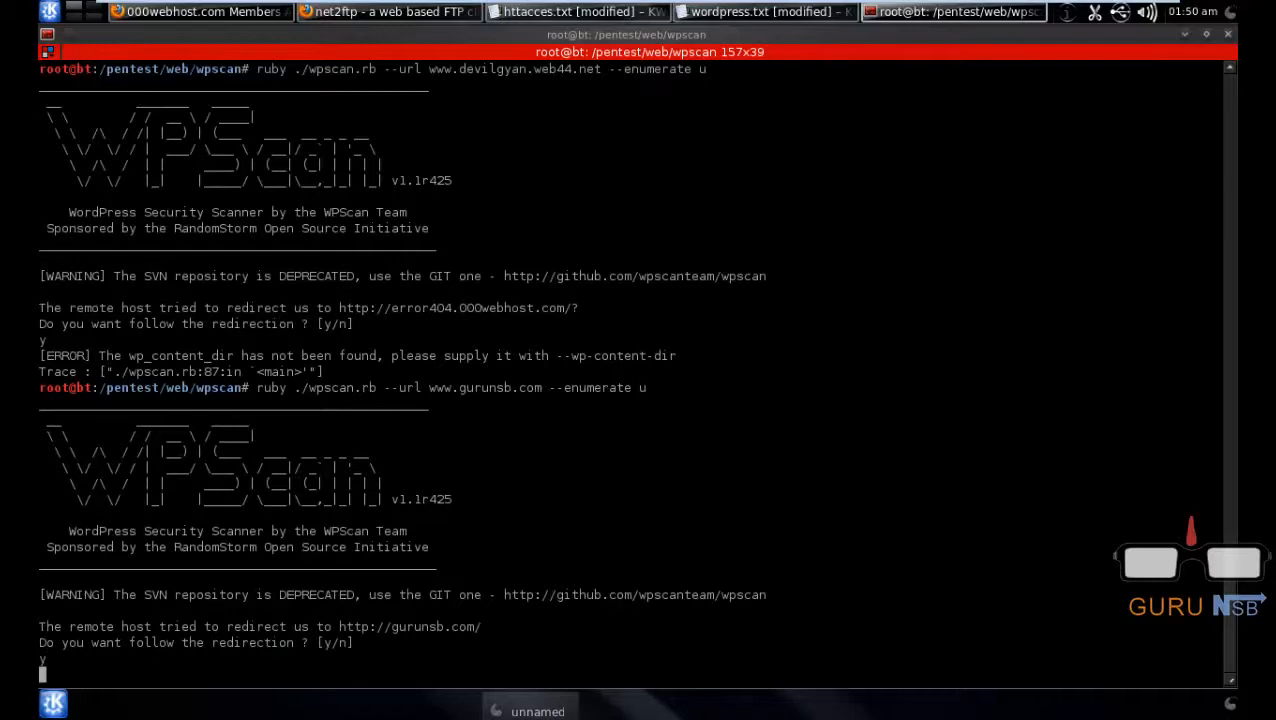
key(Return)
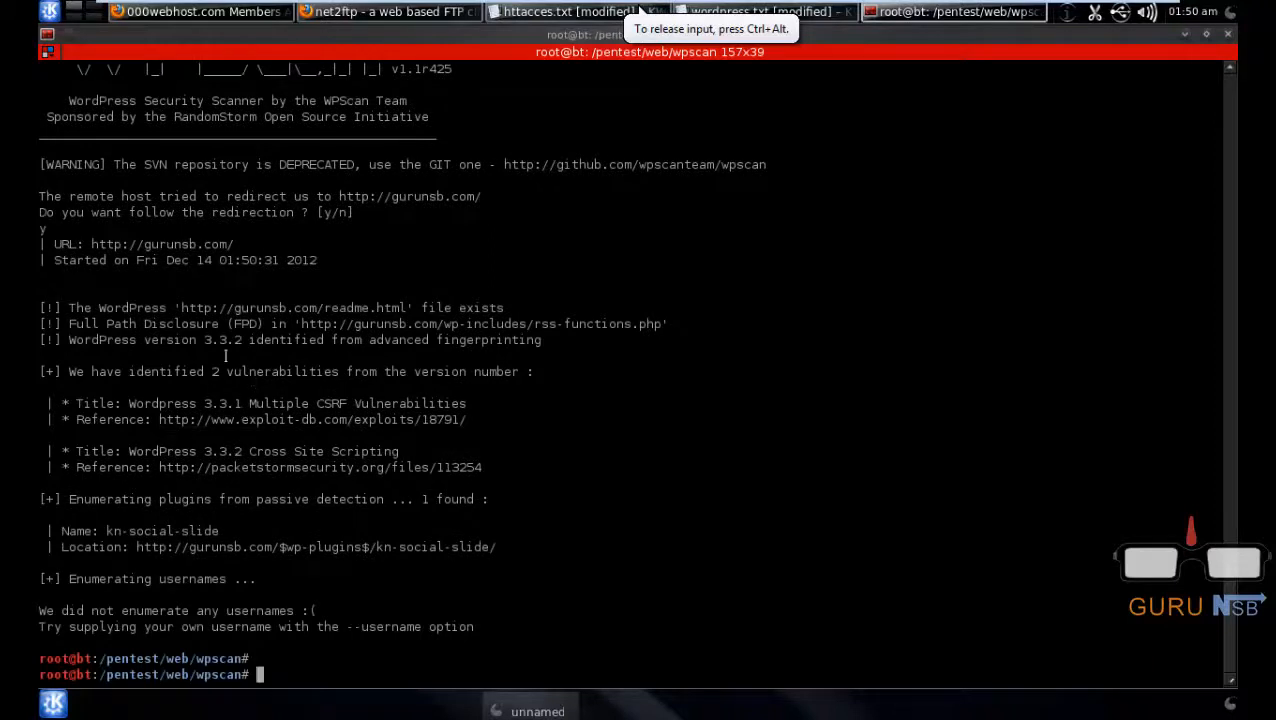
double_click(224, 340)
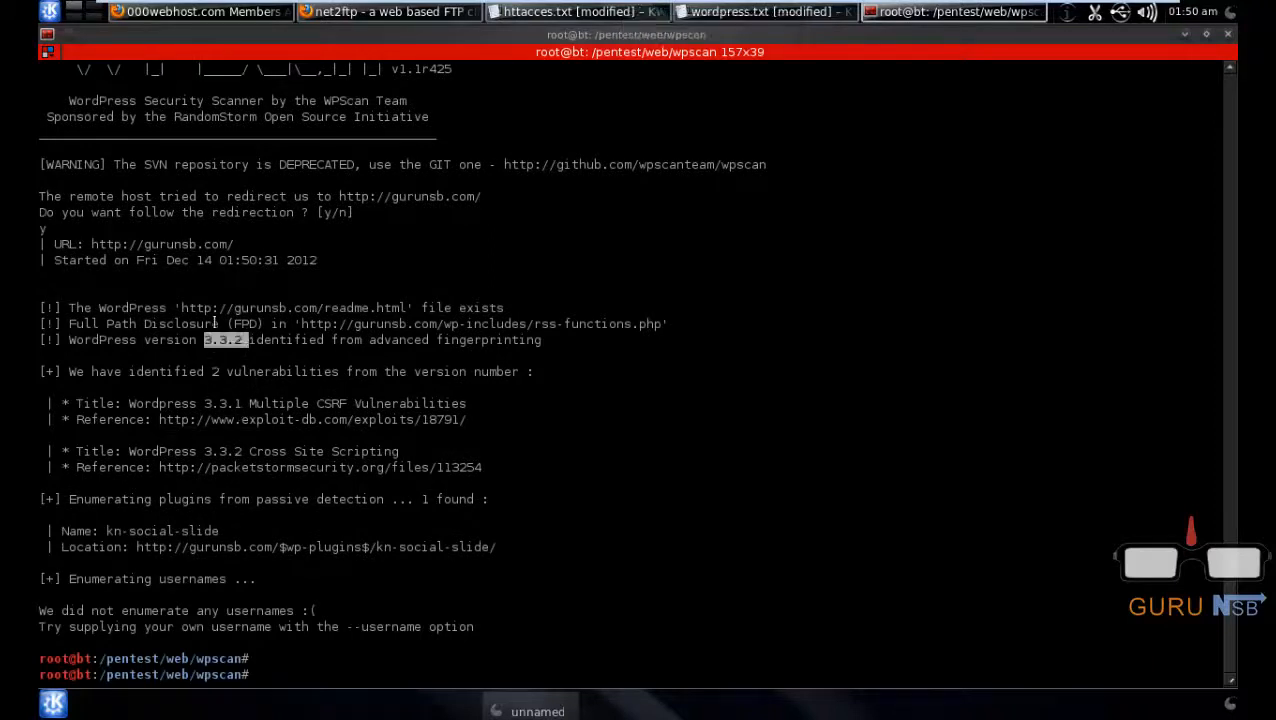